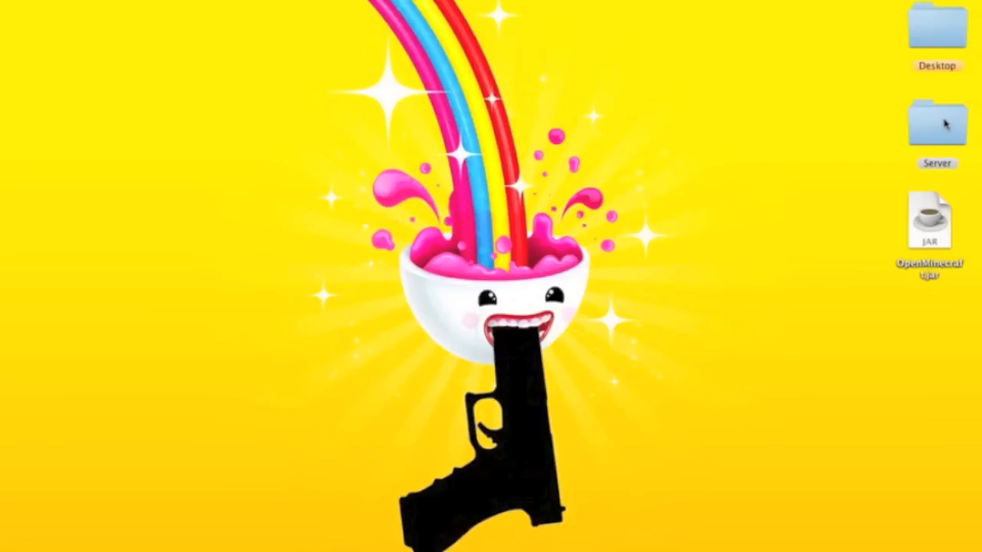
Step: Look through the Server folder in Finder and put its window away
double_click(936, 135)
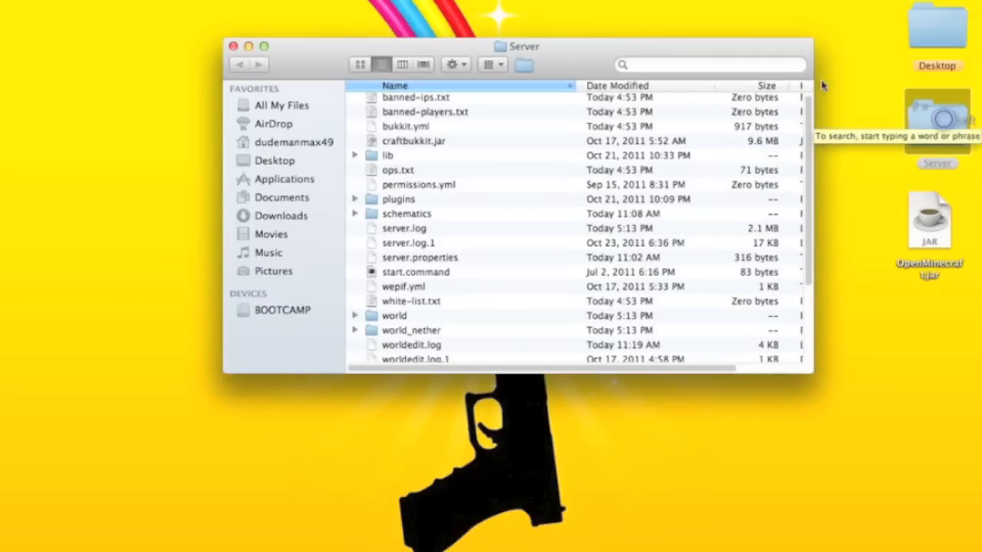
scroll("down", 3)
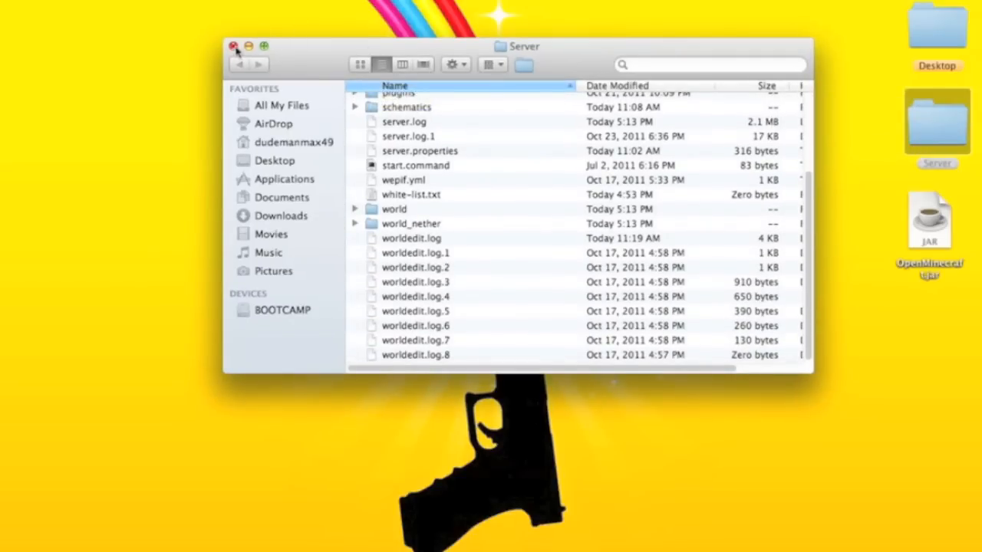
left_click(233, 46)
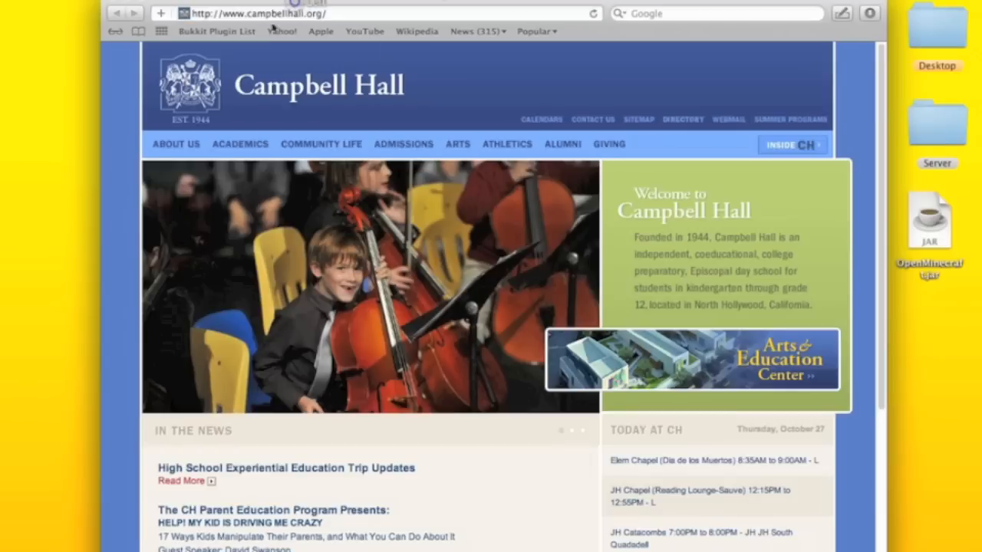
Step: Go to portforward.com from the Safari address bar
left_click(383, 12)
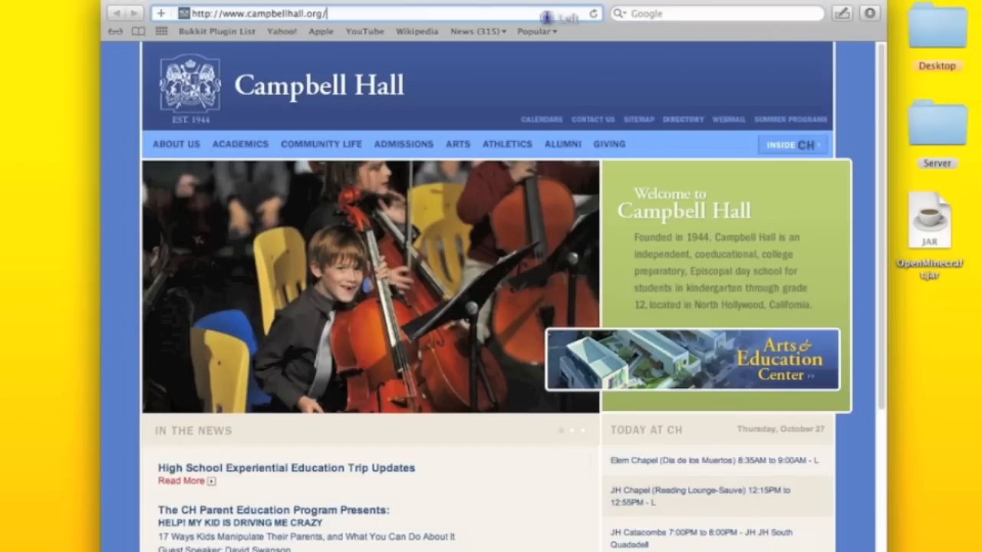
type("portforward.com/")
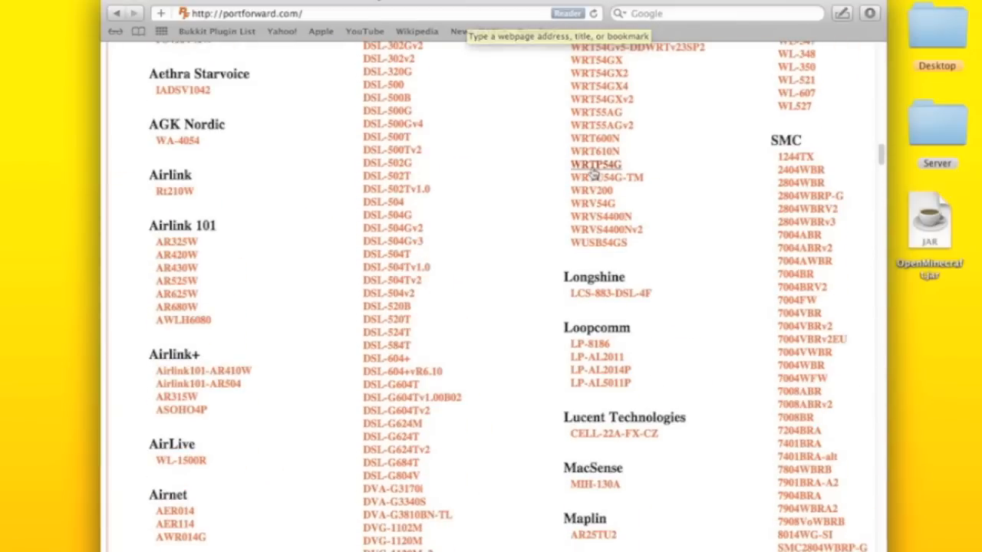
Step: Reach the Motorola SBG6580 guides list, skipping past the advertisement page
scroll("down", 3)
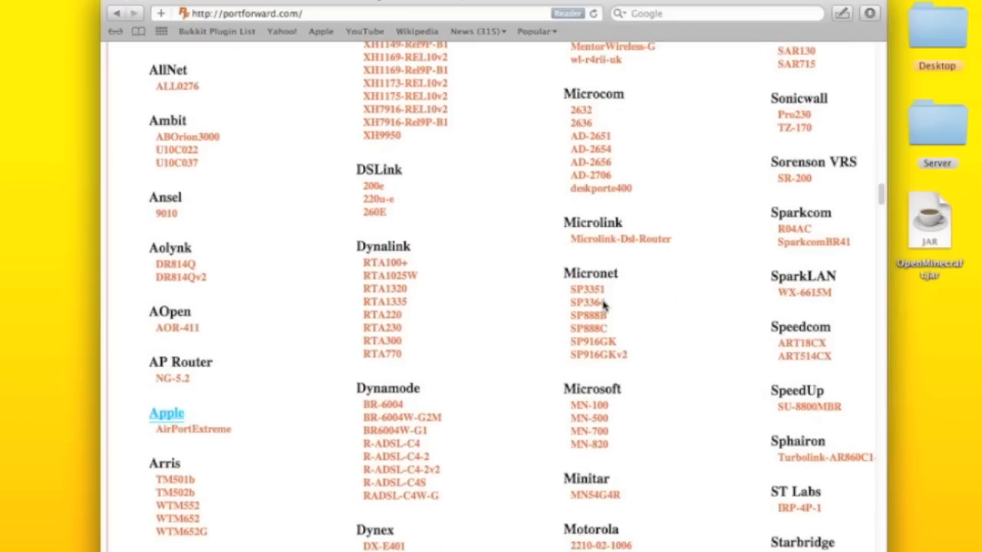
scroll("down", 3)
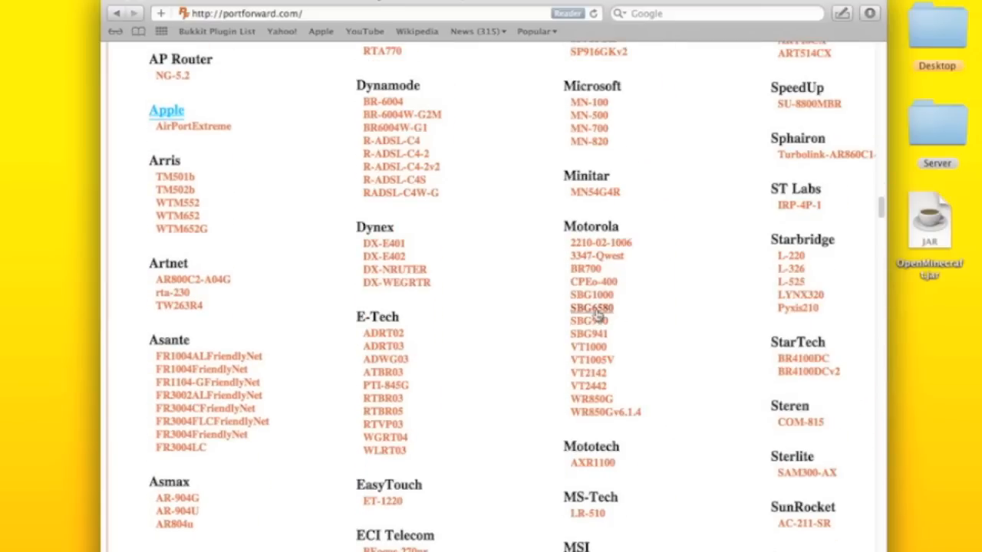
left_click(590, 307)
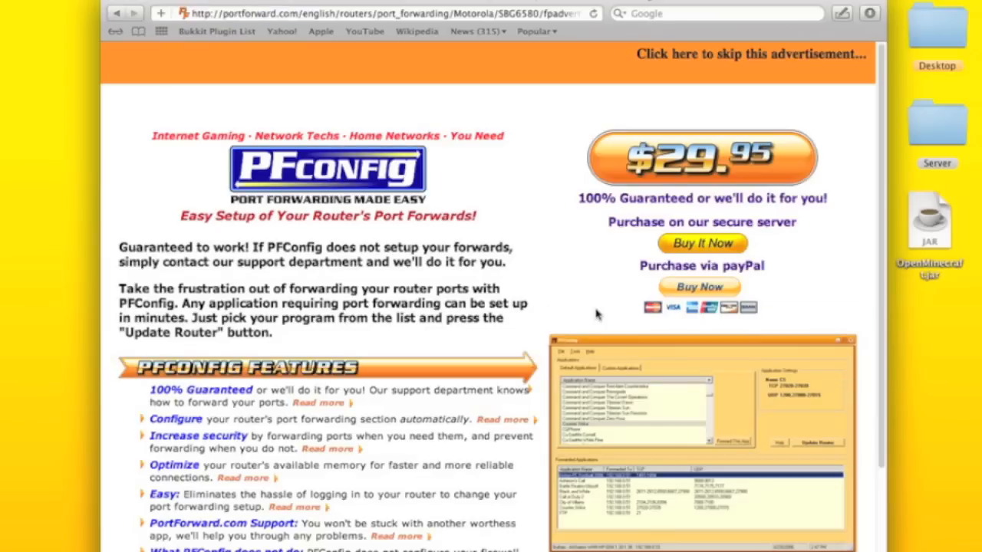
left_click(750, 56)
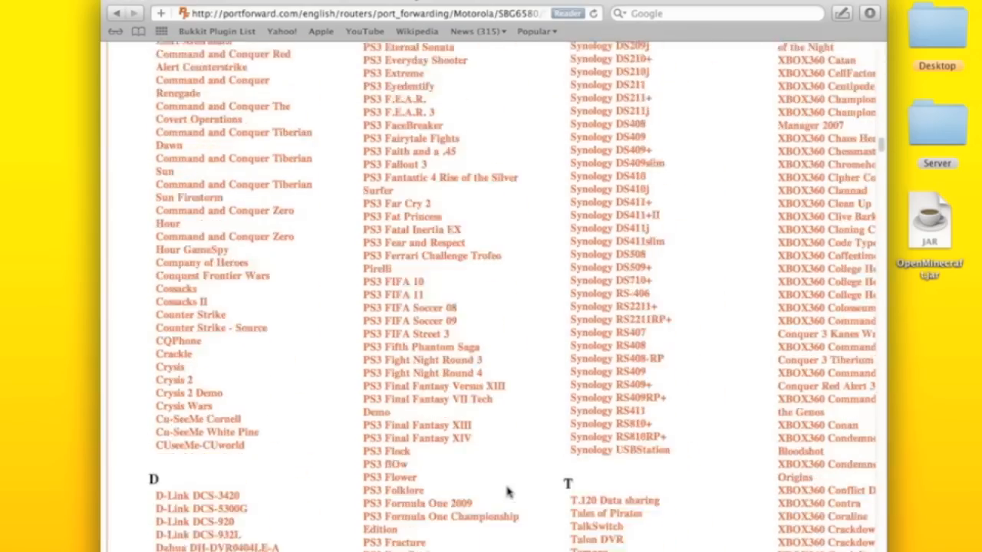
Step: Scroll the application list down toward the Minecraft Server entry
scroll("down", 3)
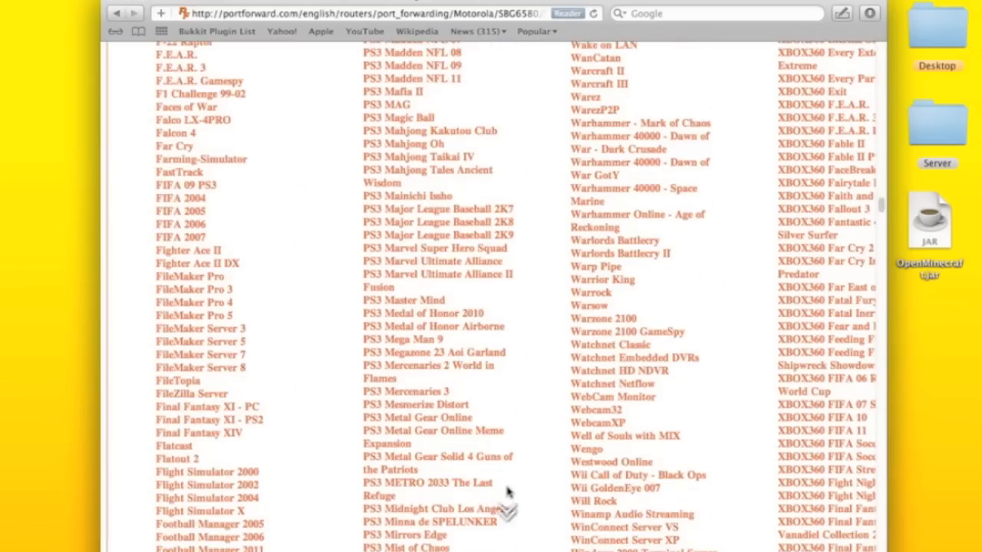
scroll("down", 3)
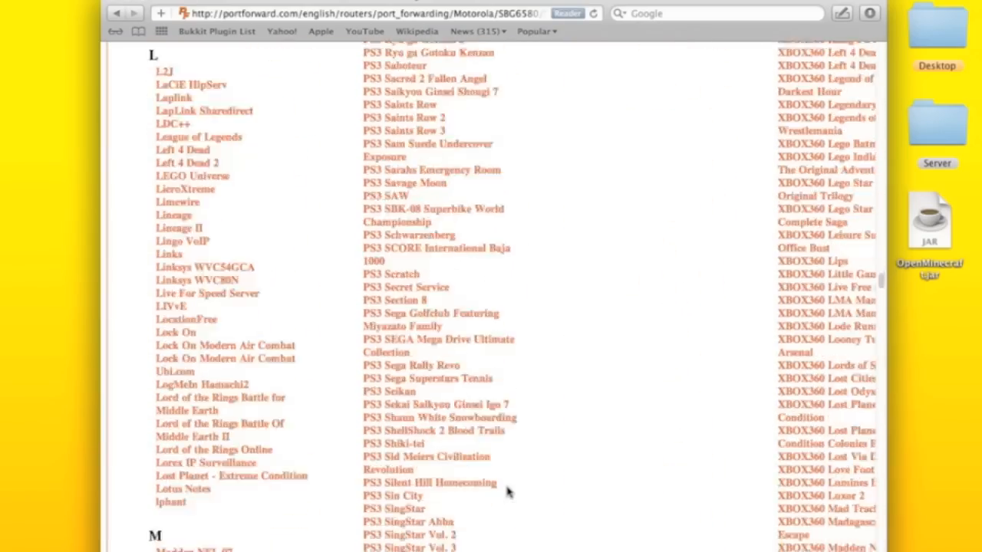
scroll("down", 3)
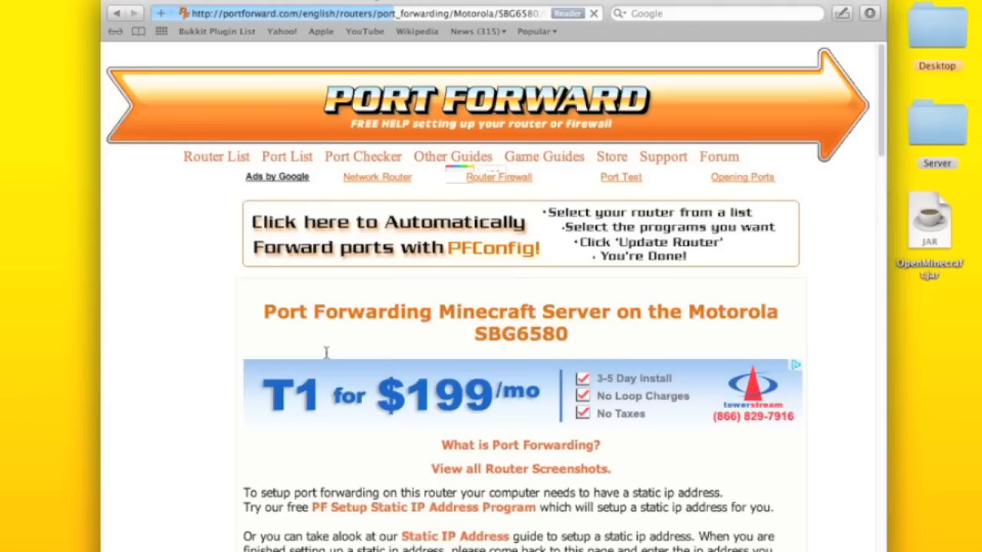
scroll("down", 3)
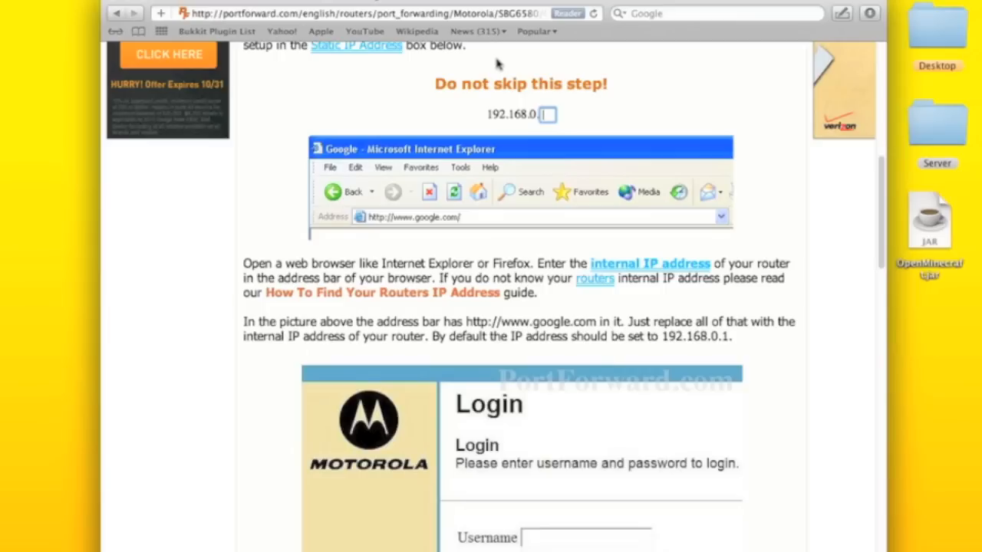
mouse_move(494, 95)
type("192.168")
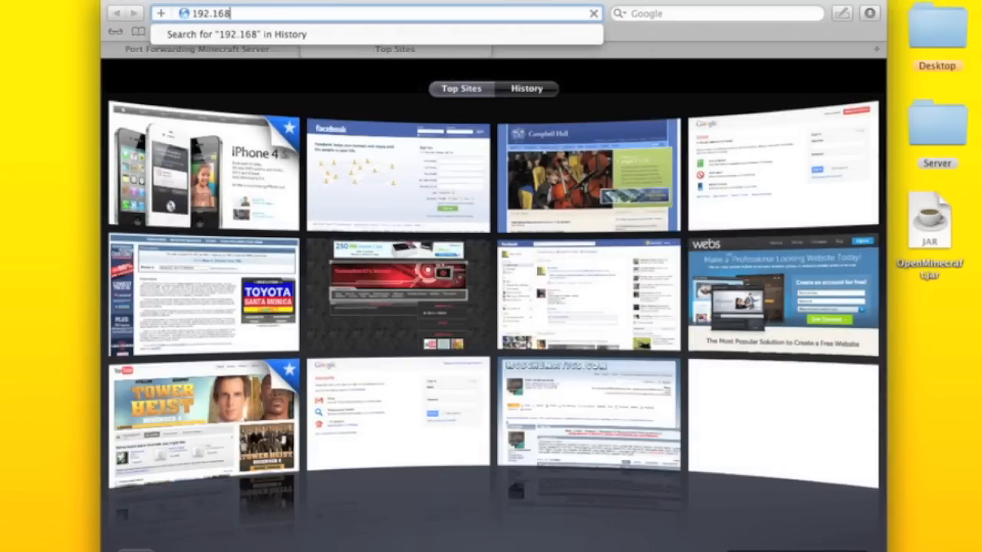
type("http://192.168.0.1/RgConnect.asp")
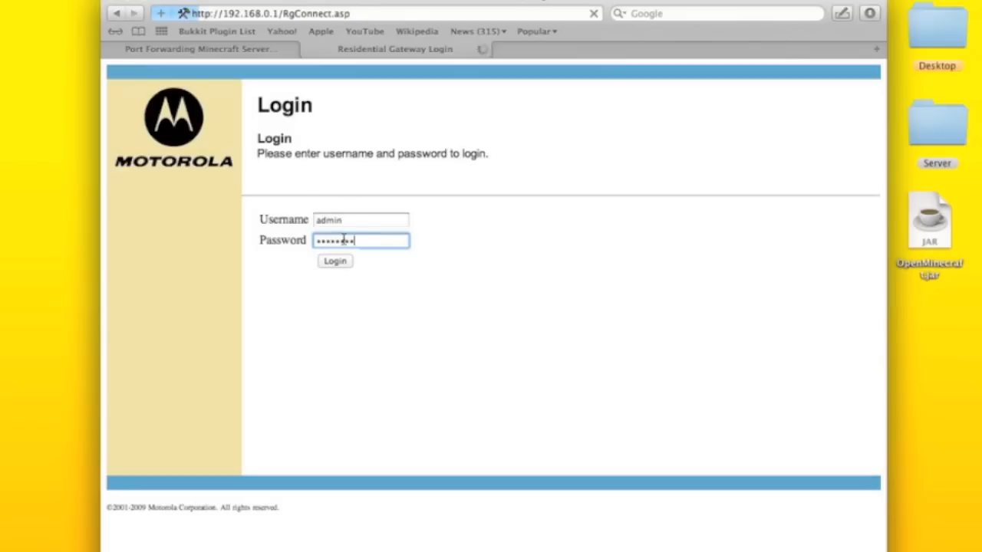
left_click(335, 260)
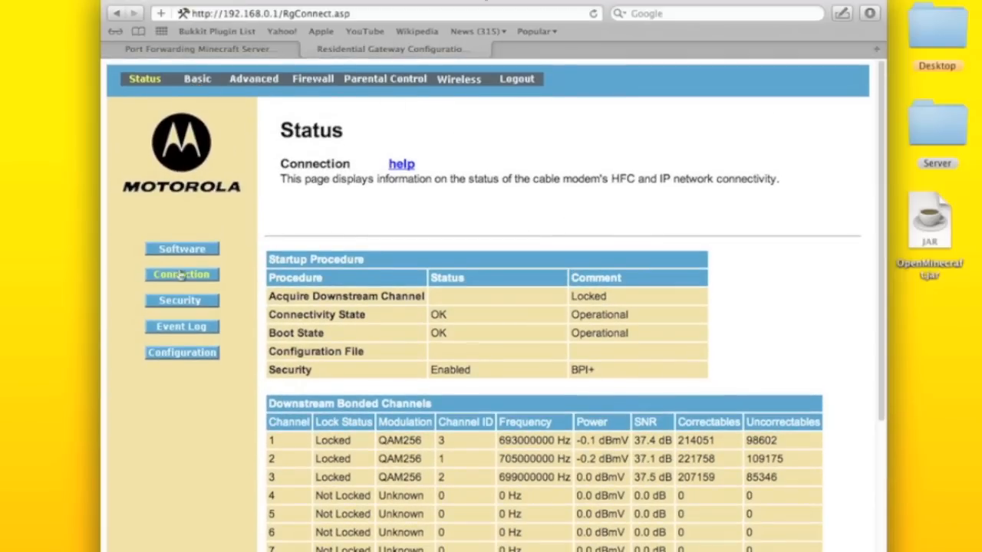
Step: Reach the Advanced > Forwarding page listing the port 25565 rules
left_click(253, 78)
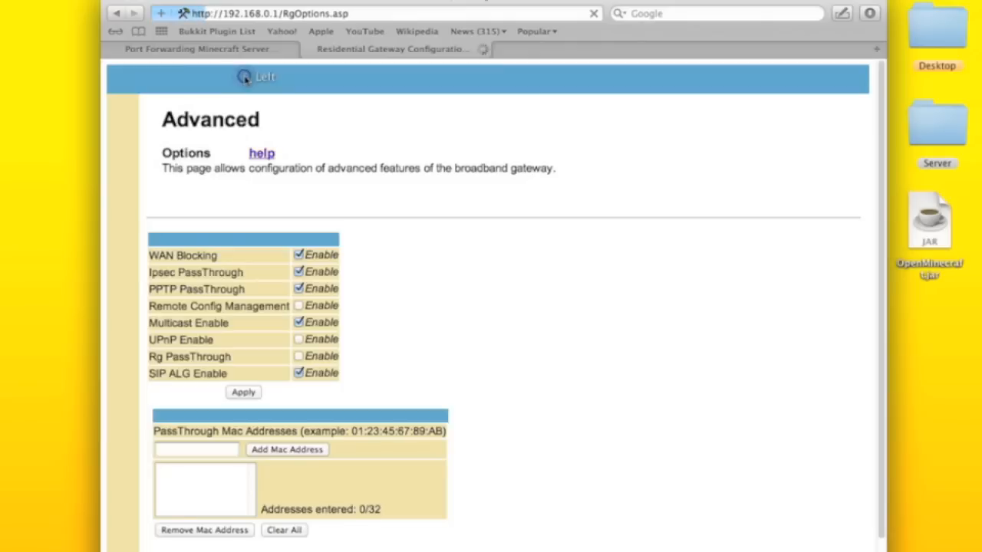
left_click(181, 325)
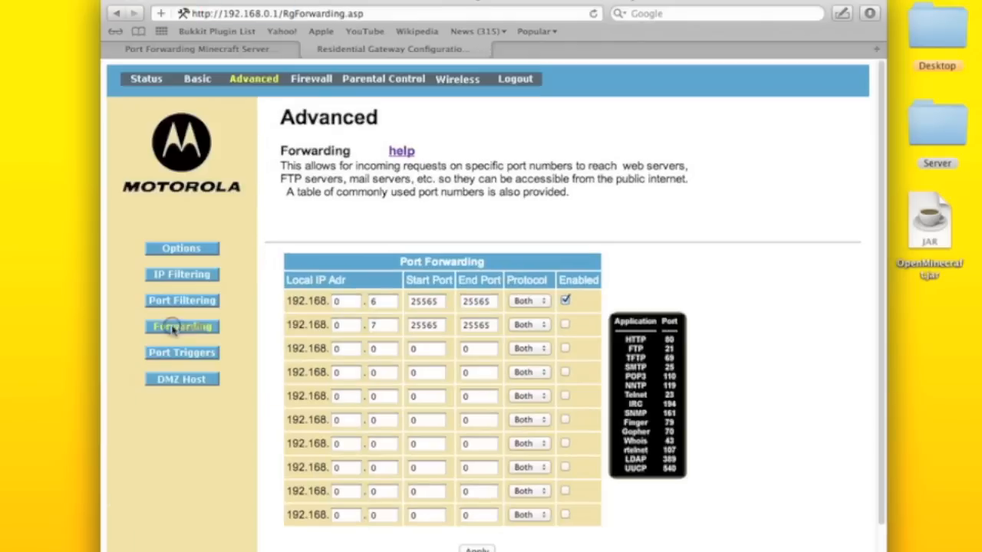
left_click(345, 300)
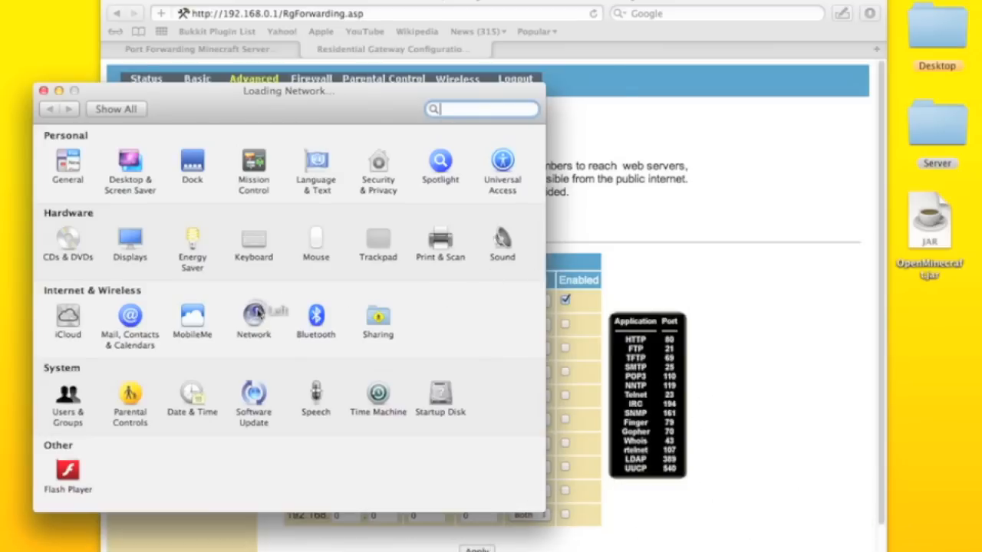
left_click(253, 317)
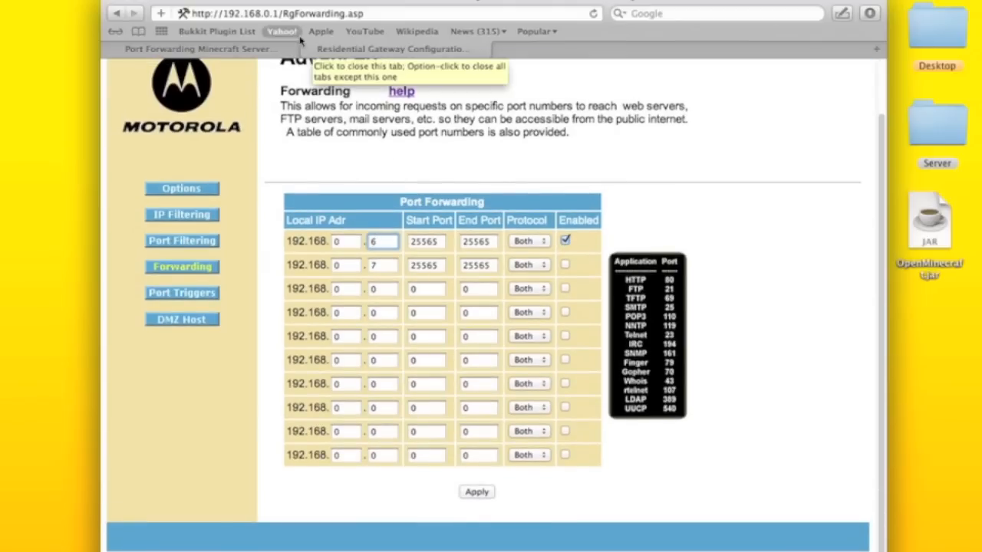
Step: Switch back to the Motorola SBG6580 Minecraft guide and scroll to its login instructions
left_click(393, 48)
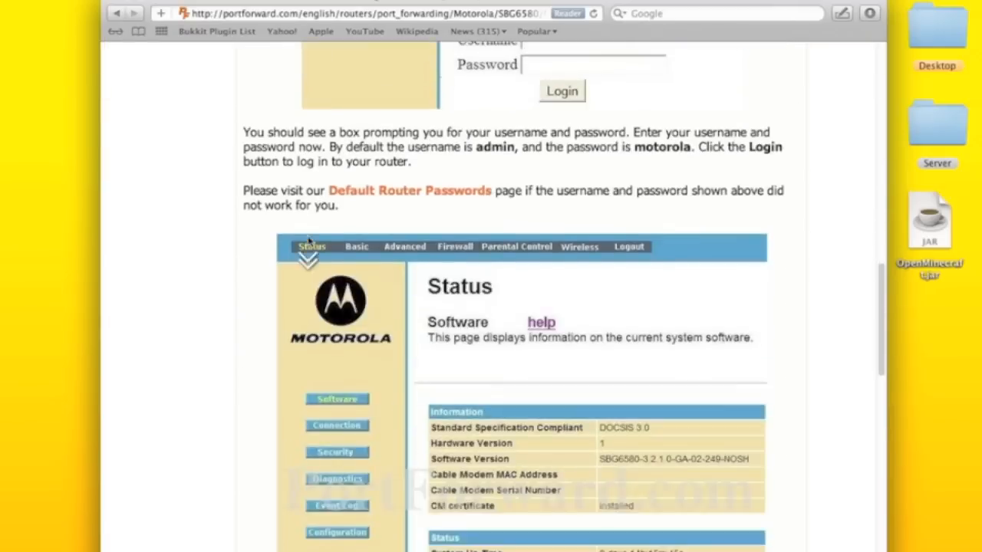
scroll("down", 3)
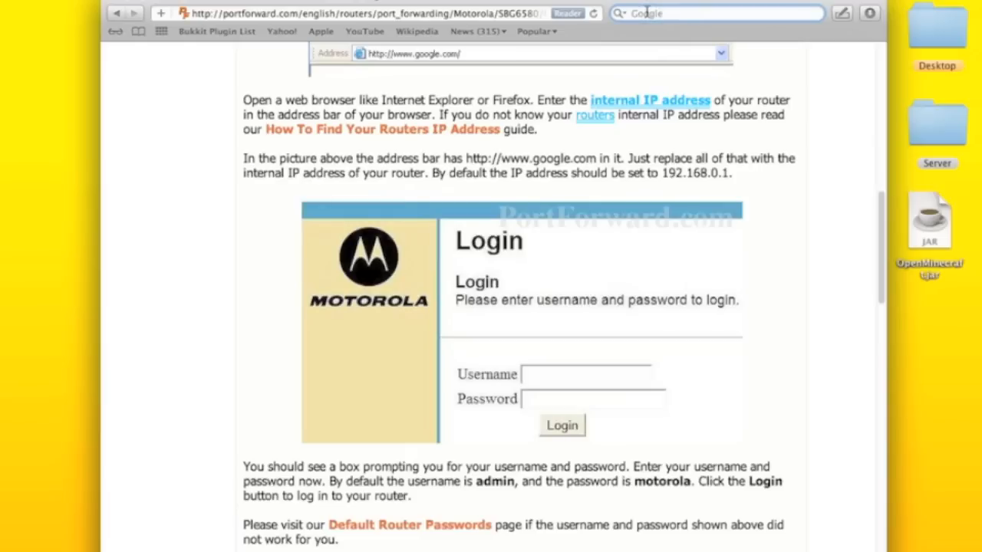
Step: Search Google for 'ip chicken' and follow the IP Chicken result
type("ip chicken")
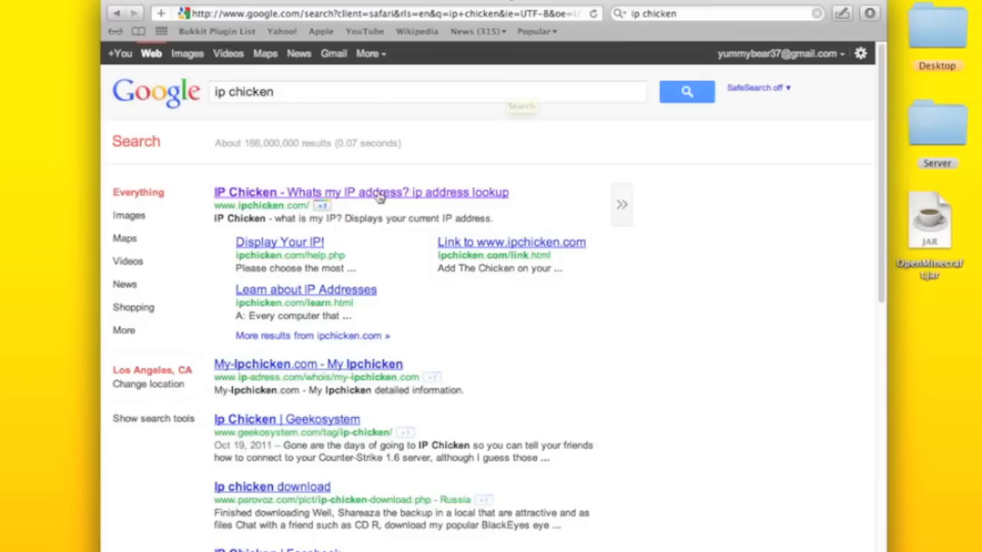
left_click(359, 192)
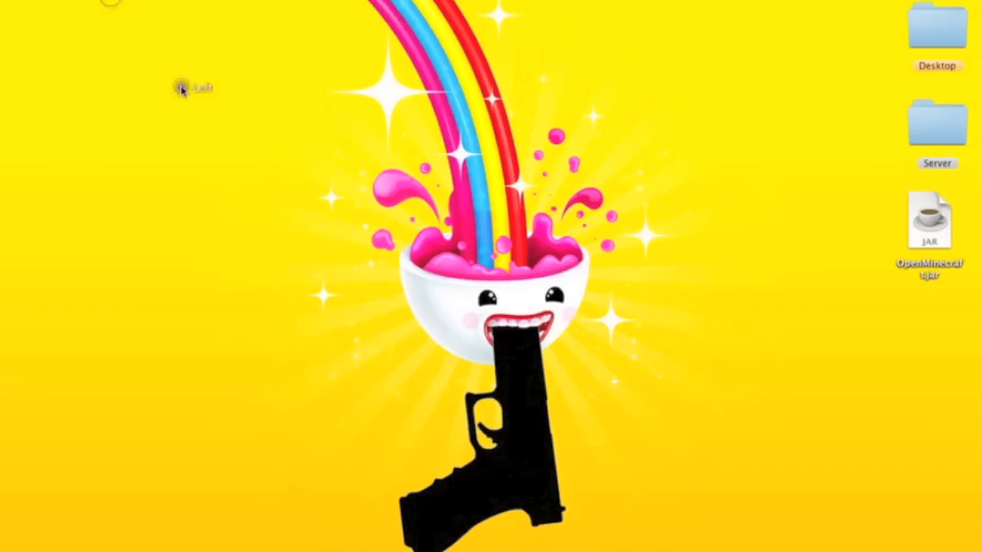
mouse_move(799, 197)
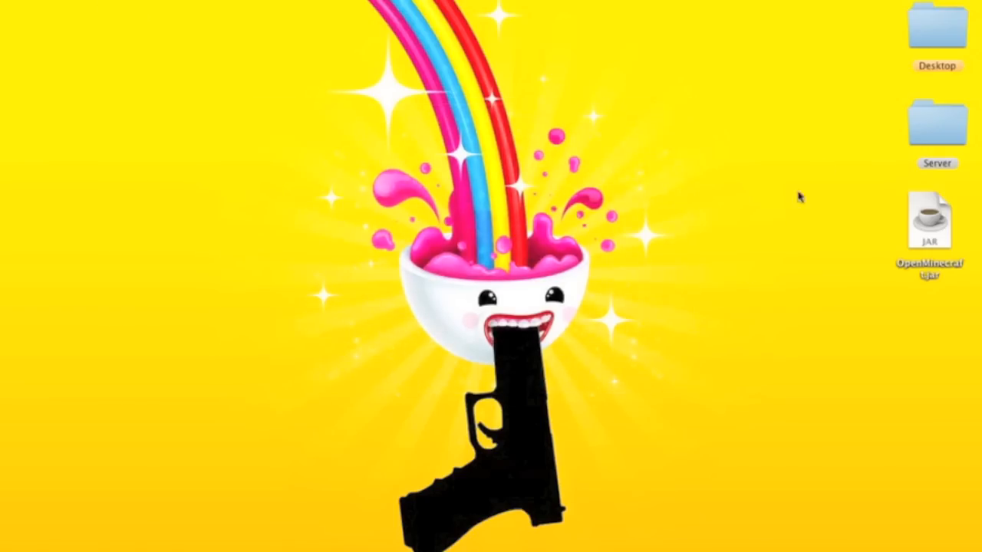
mouse_move(828, 166)
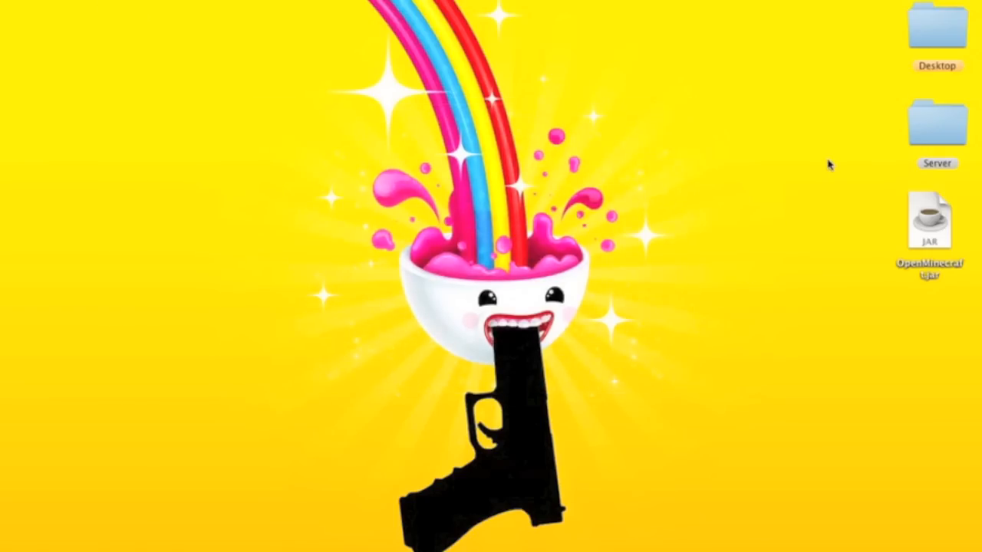